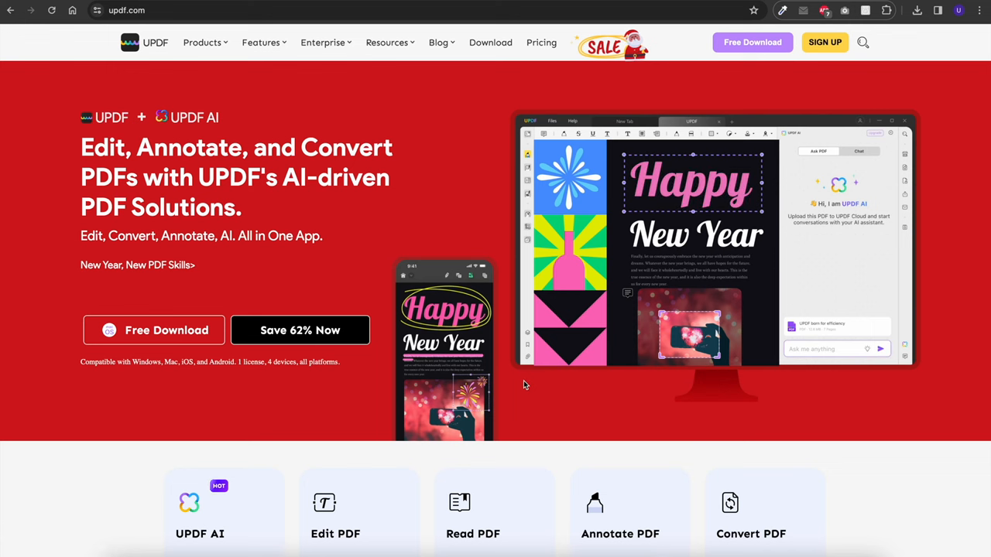
- Redact the opening subheading on page 1 of the Lorem ipsum document
{"action": "scroll", "scroll_direction": "down", "scroll_amount": 3}
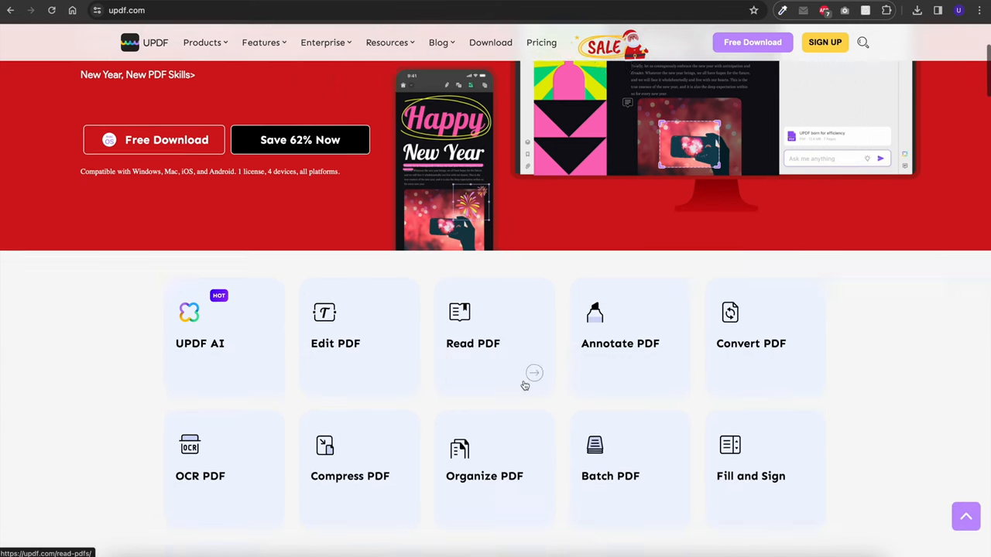
{"action": "scroll", "scroll_direction": "down", "scroll_amount": 3}
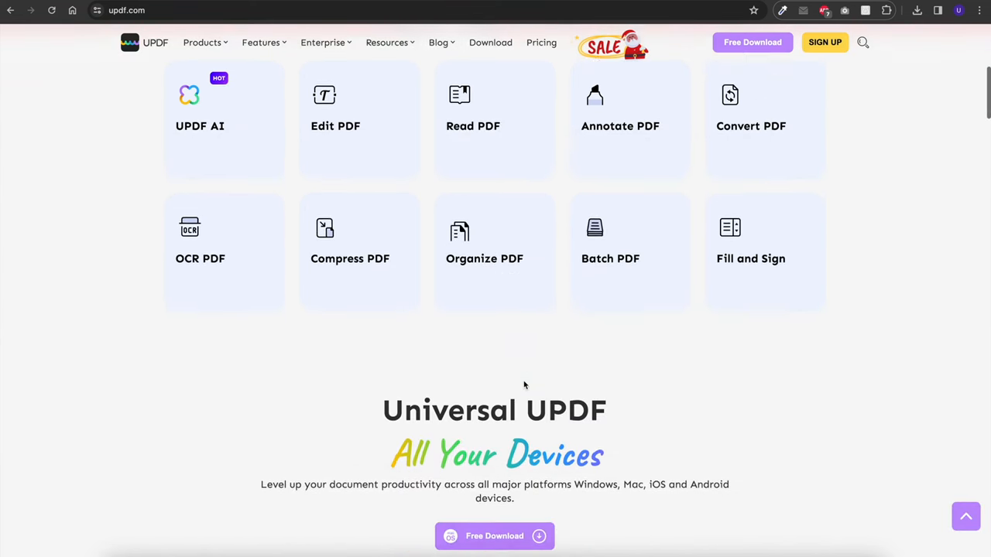
{"action": "scroll", "scroll_direction": "down", "scroll_amount": 3}
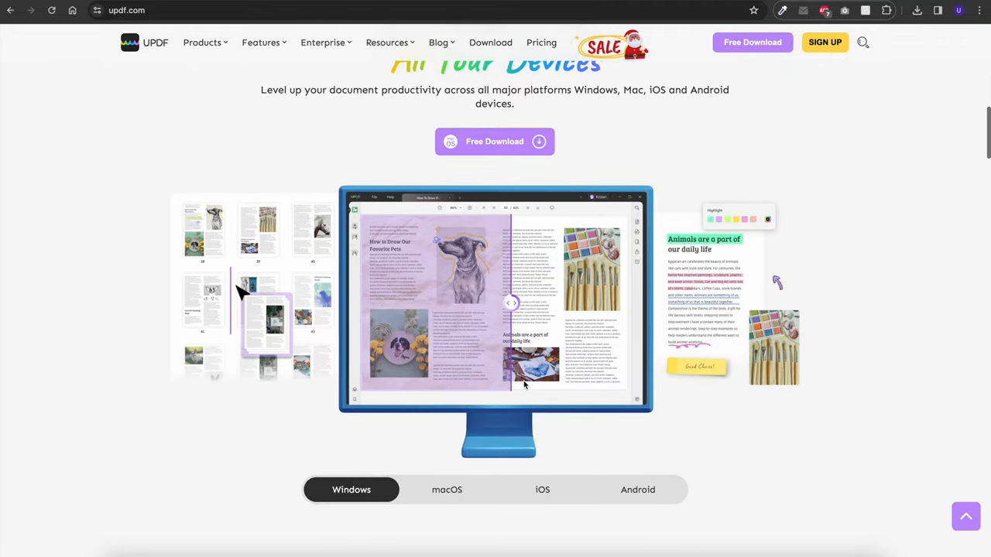
{"action": "left_click", "coordinate": [447, 449]}
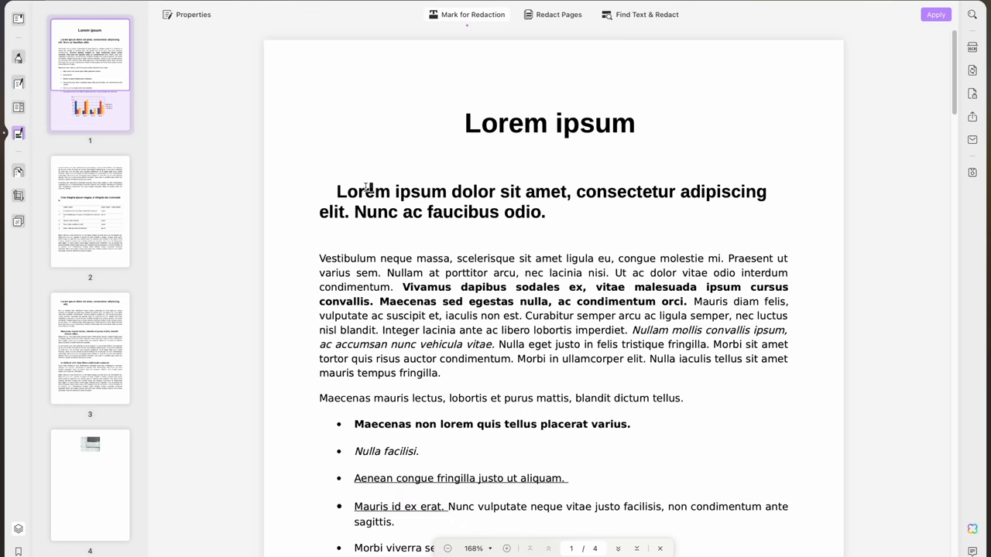
{"action": "left_click_drag", "start_coordinate": [336, 192], "coordinate": [766, 191]}
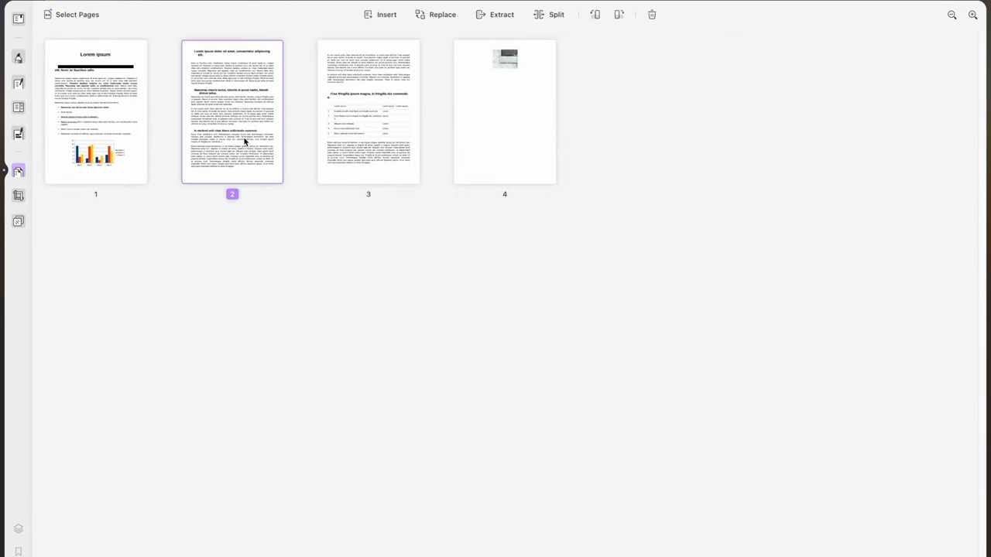
- Double-click a page thumbnail in the organizer to open the Google Analytics PDF
{"action": "double_click", "coordinate": [95, 112]}
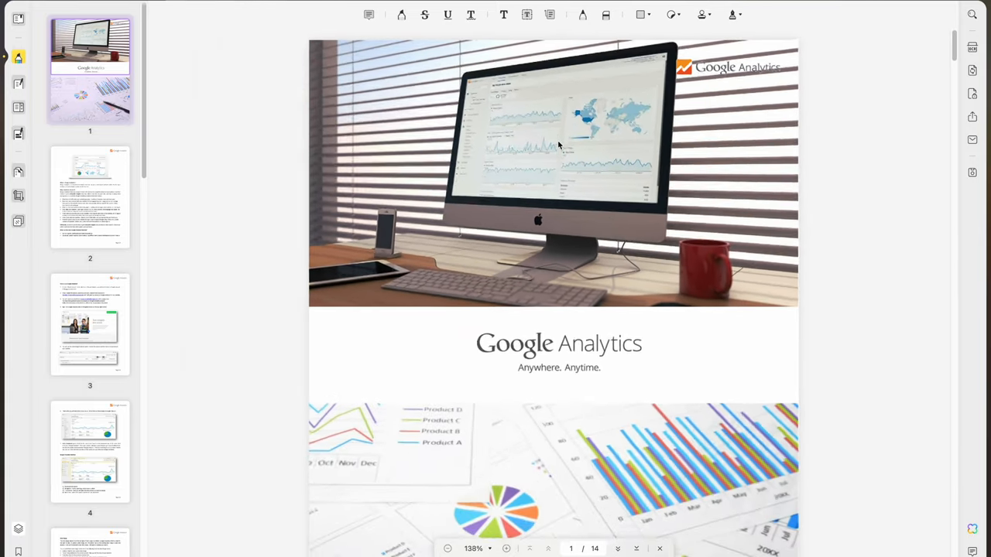
- Scroll the Google Analytics cover page and open the UPDF AI Ask PDF panel
{"action": "scroll", "scroll_direction": "down", "scroll_amount": 3}
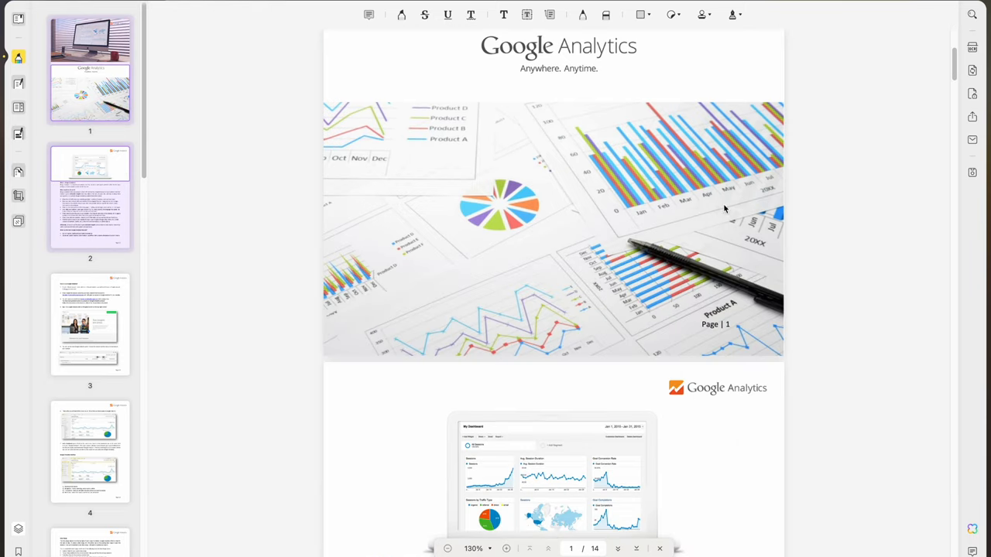
{"action": "scroll", "scroll_direction": "up", "scroll_amount": 3}
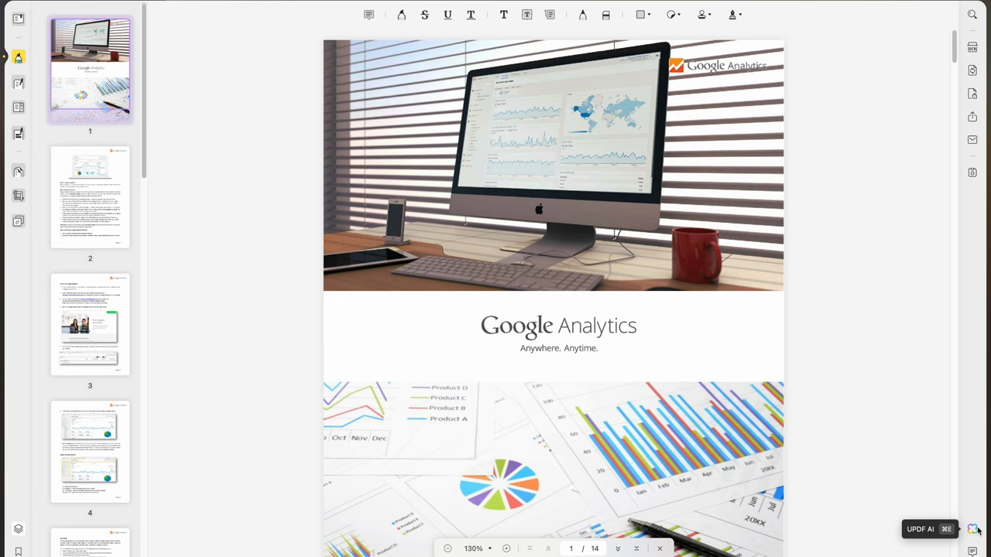
{"action": "left_click", "coordinate": [972, 530]}
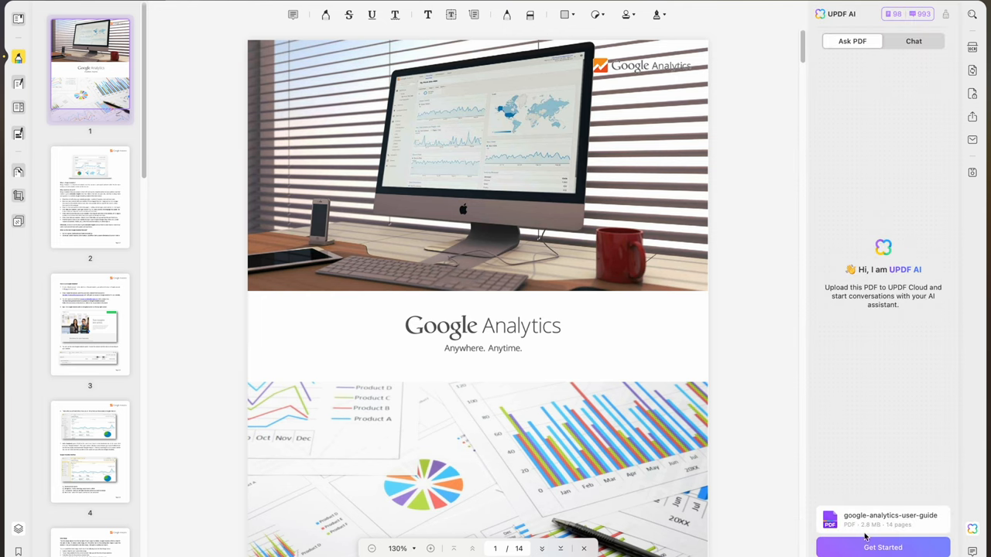
- Upload the guide for an AI summary, then type 'Can you please polish this summary'
{"action": "left_click", "coordinate": [883, 548]}
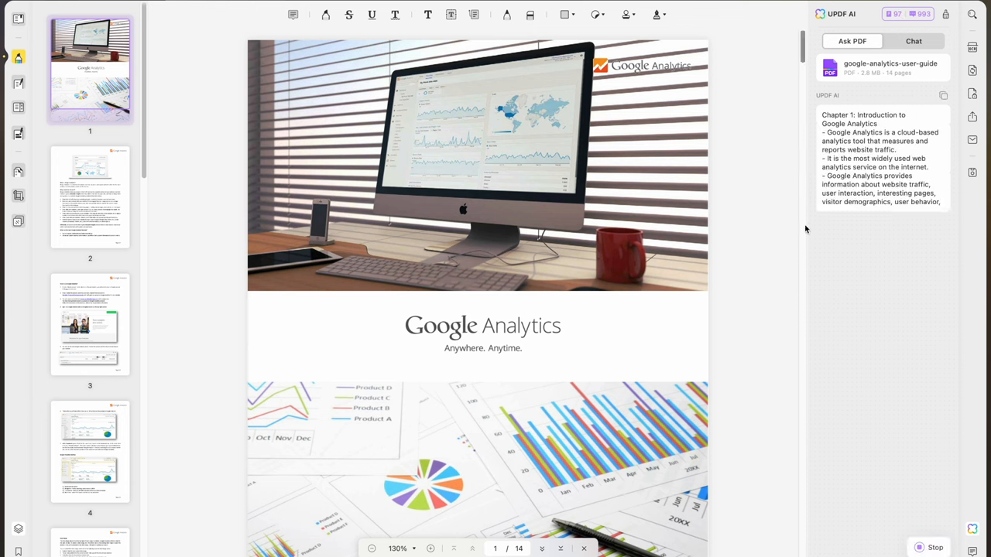
{"action": "scroll", "scroll_direction": "down", "scroll_amount": 3}
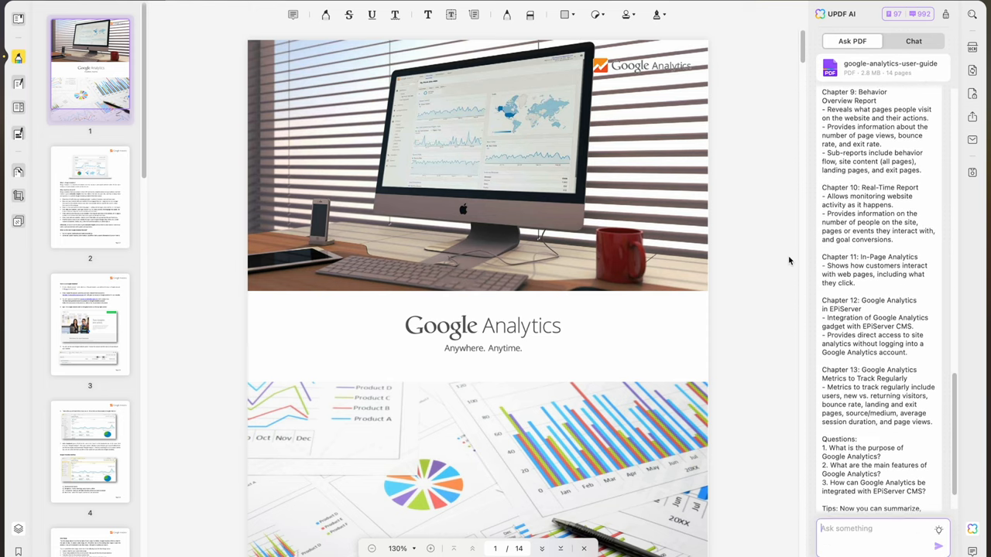
{"action": "type", "text": "Can you please polish this summary"}
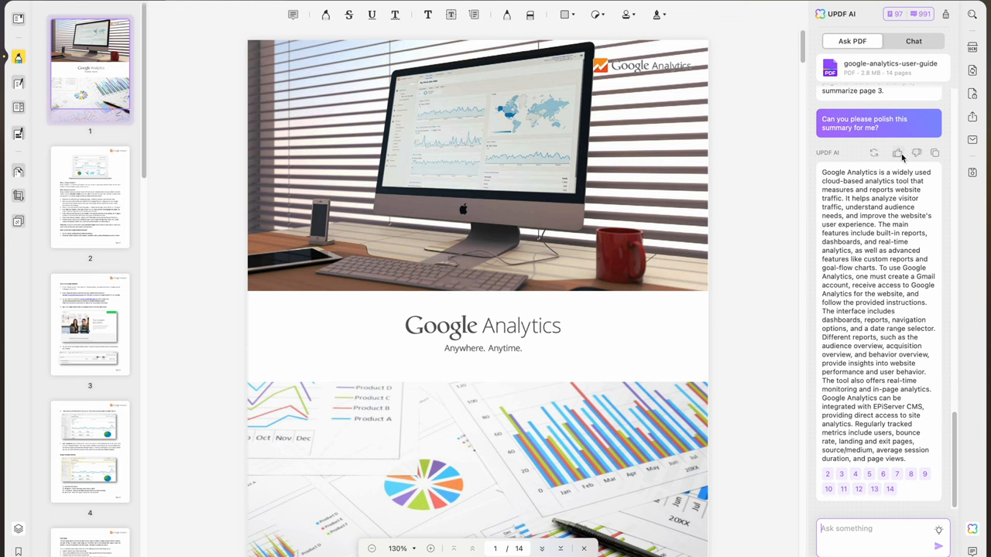
- Copy the AI's polished one-paragraph summary of the Google Analytics guide
{"action": "left_click", "coordinate": [934, 153]}
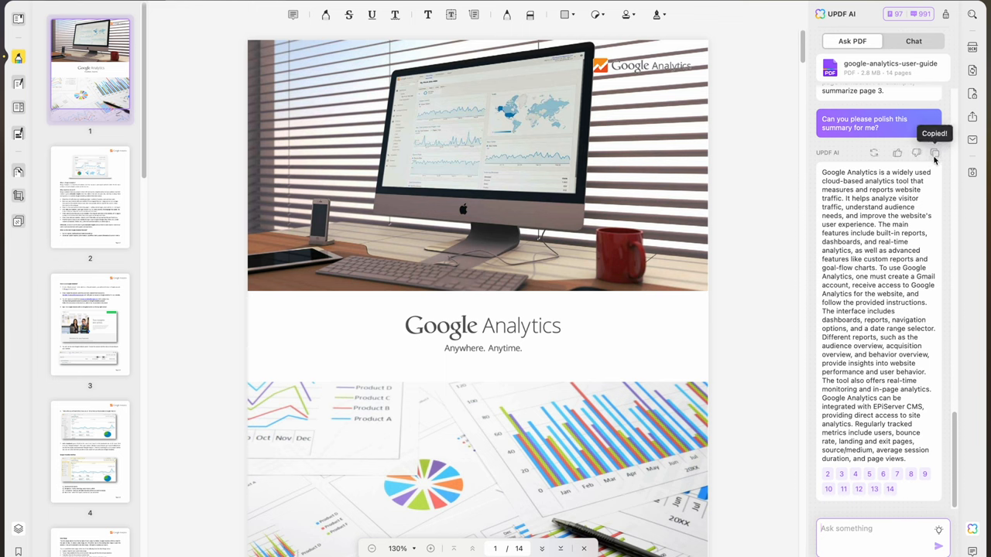